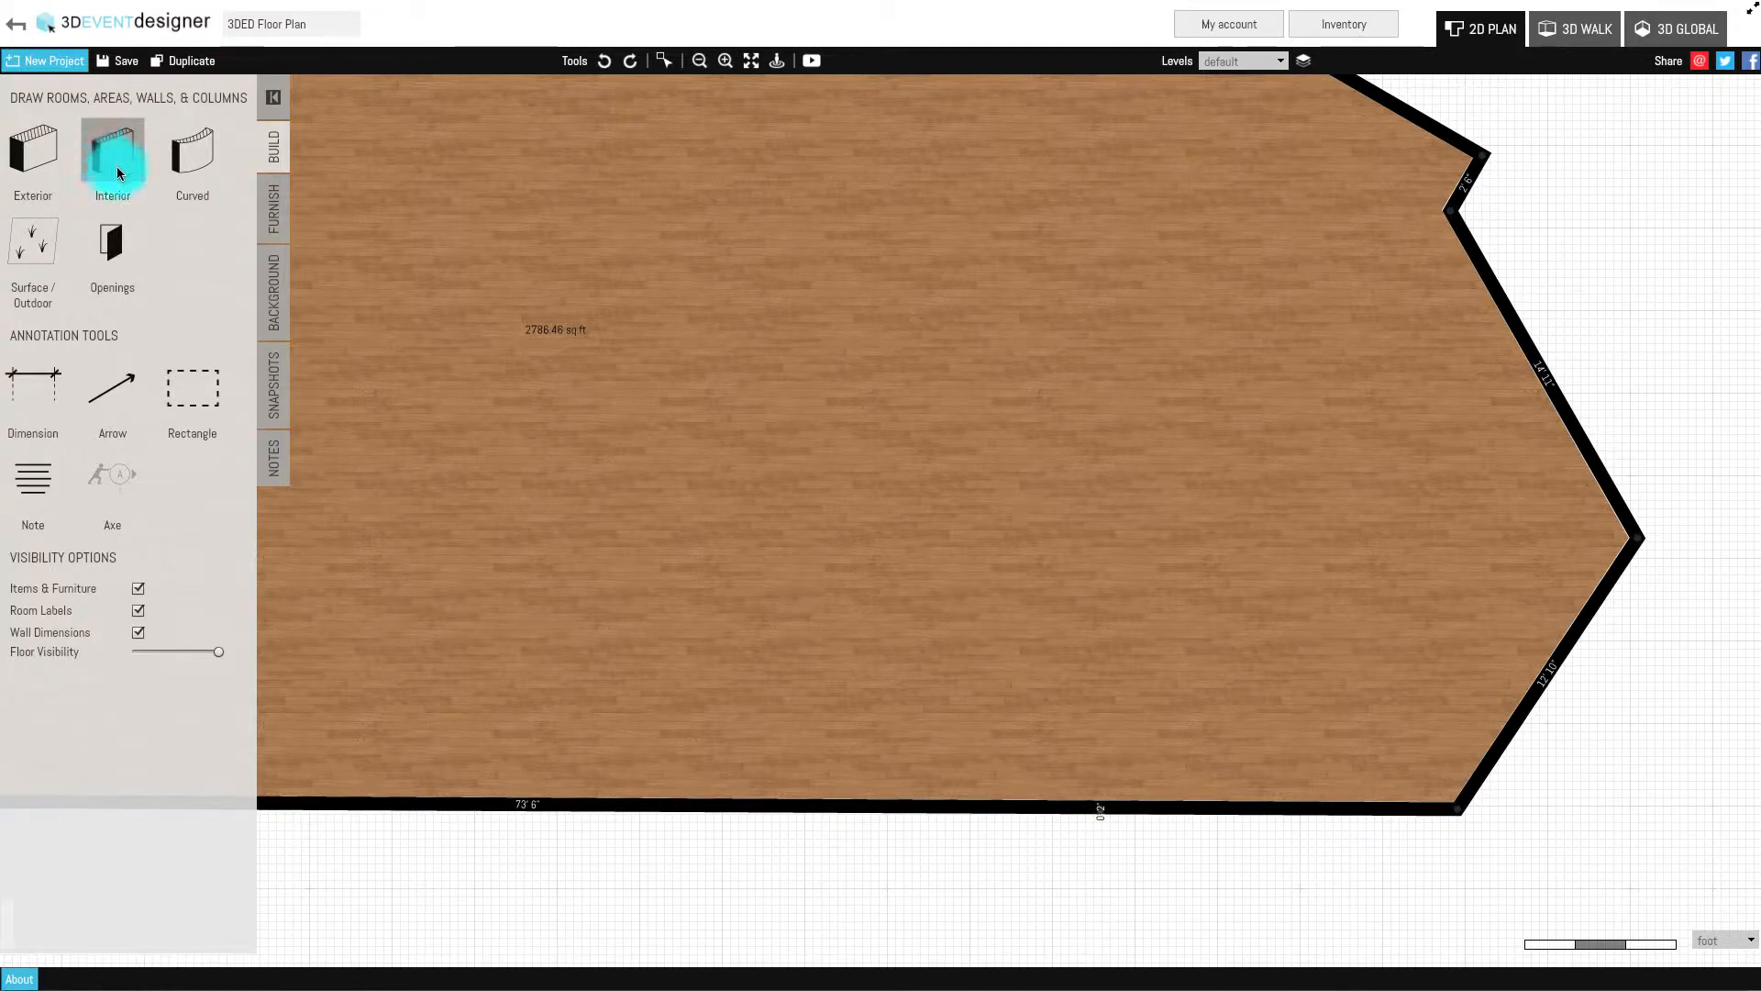
Step: Draw an interior wall from the bottom wall upward partway into the room
{"action": "left_click", "coordinate": [752, 798]}
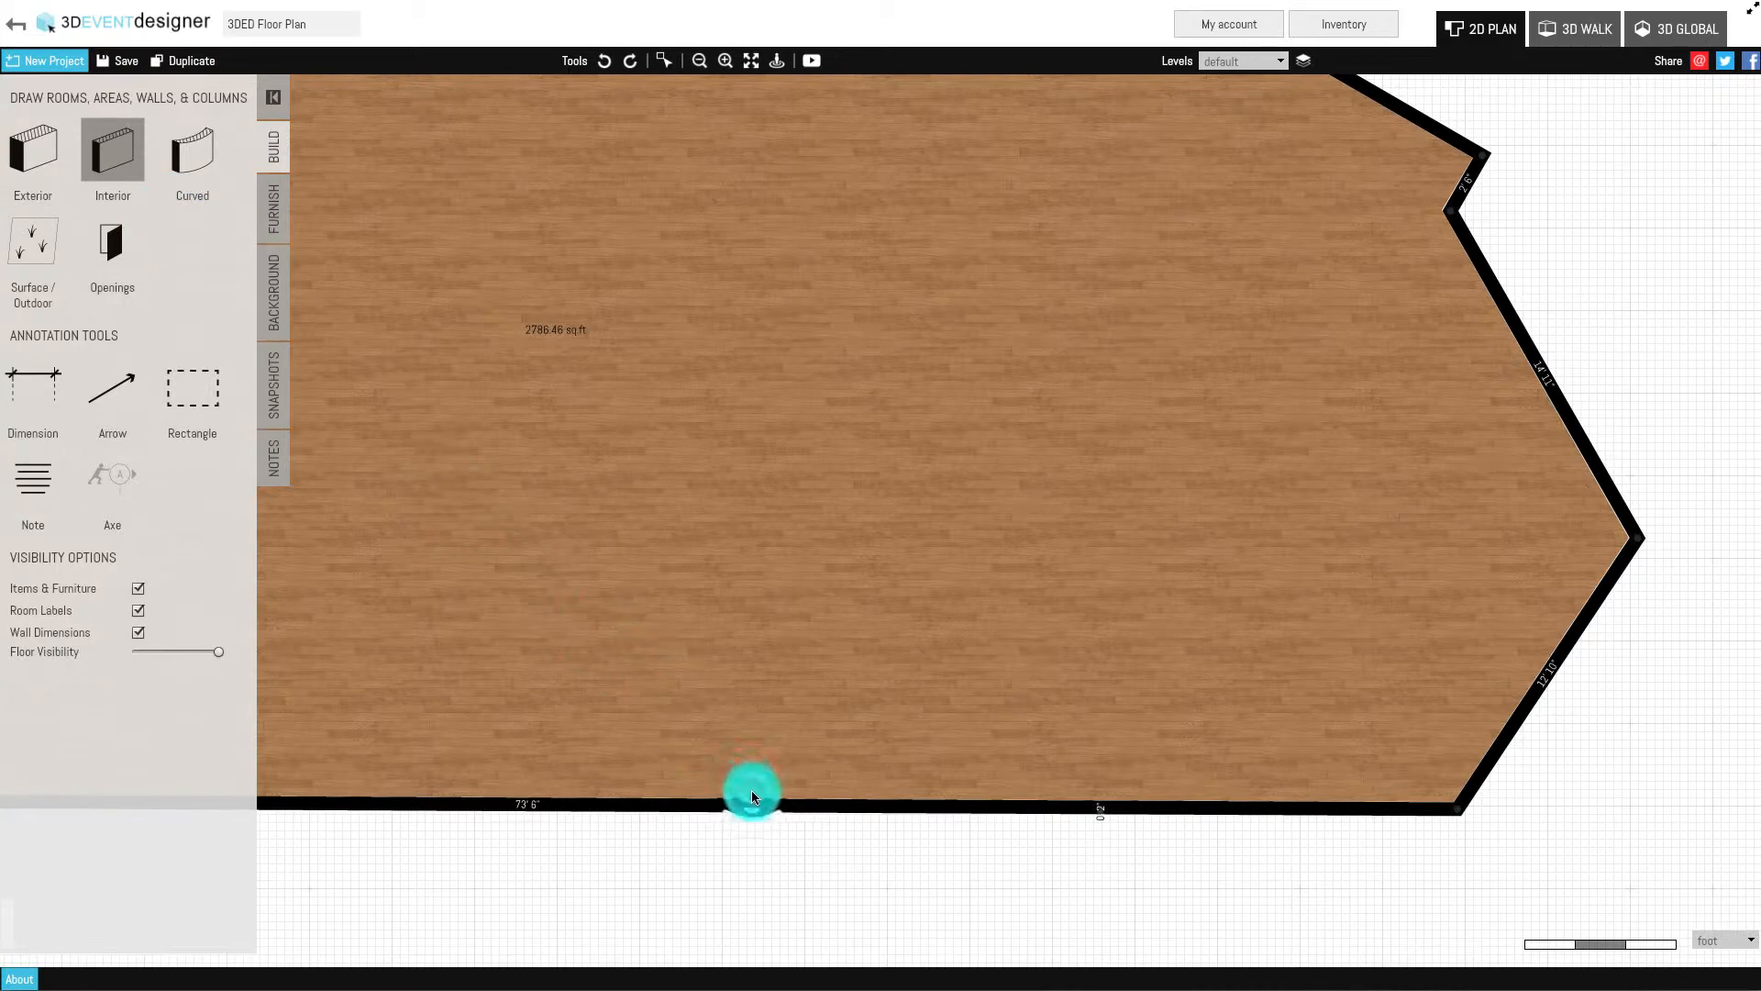
{"action": "left_click_drag", "start_coordinate": [752, 798], "coordinate": [750, 719]}
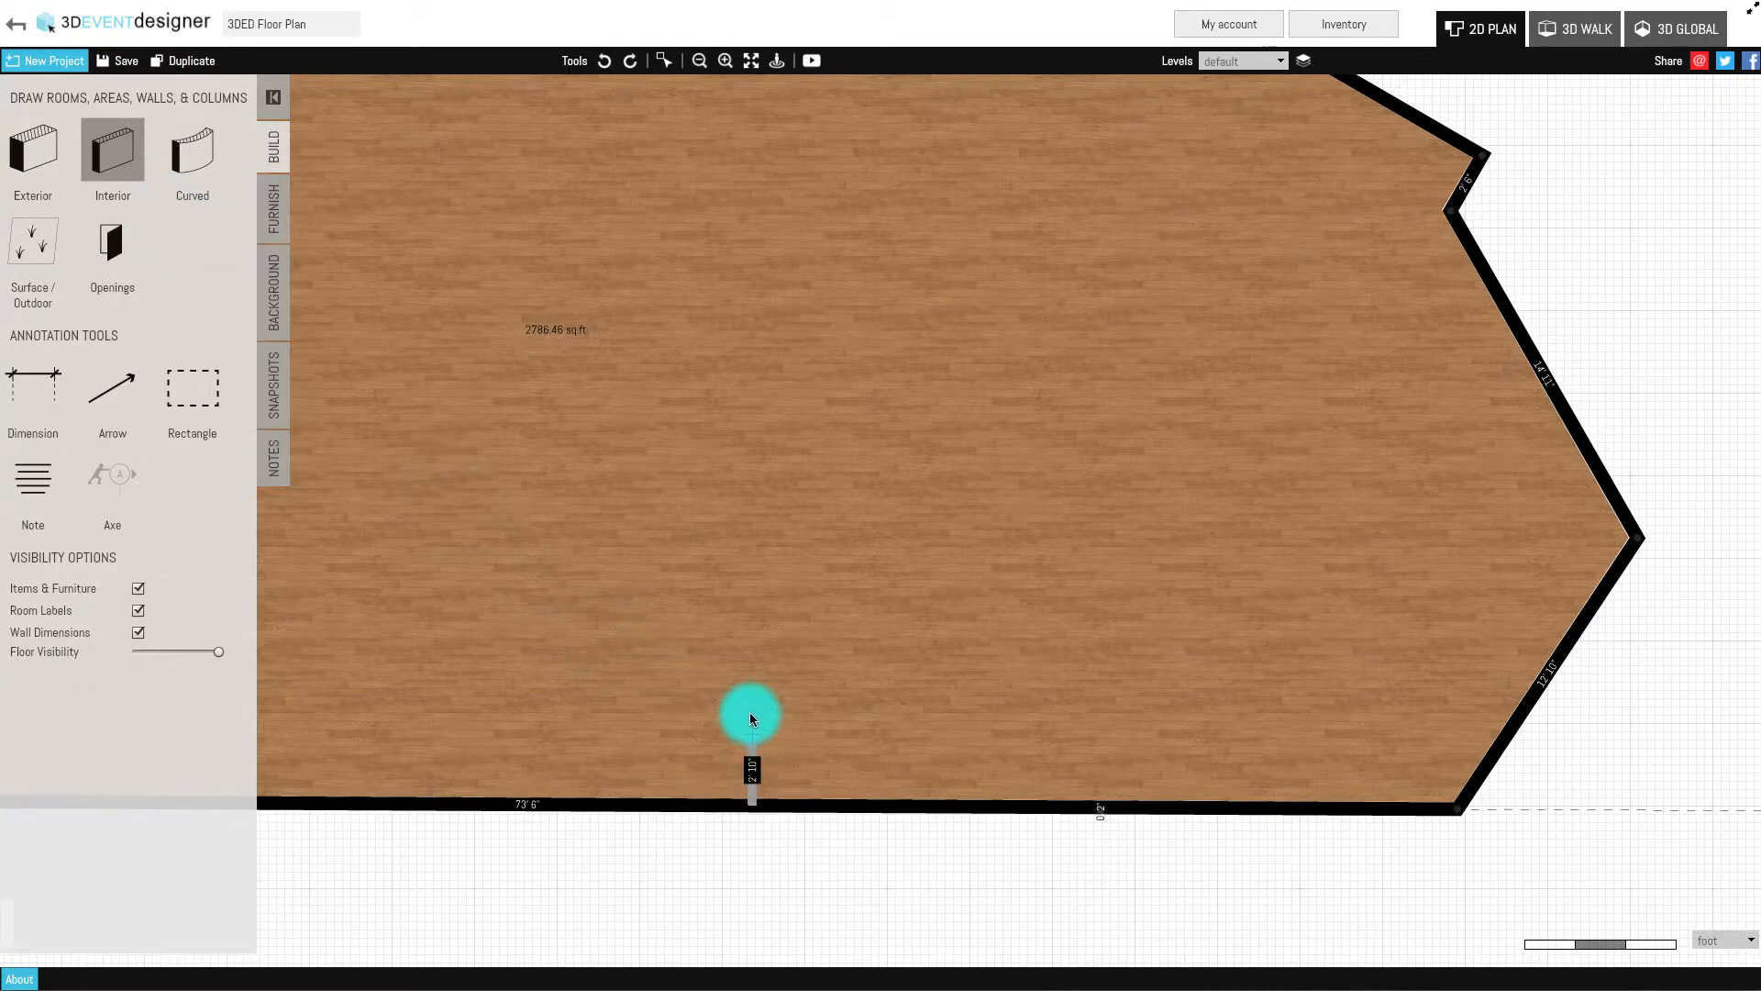
{"action": "left_click_drag", "start_coordinate": [751, 719], "coordinate": [752, 634]}
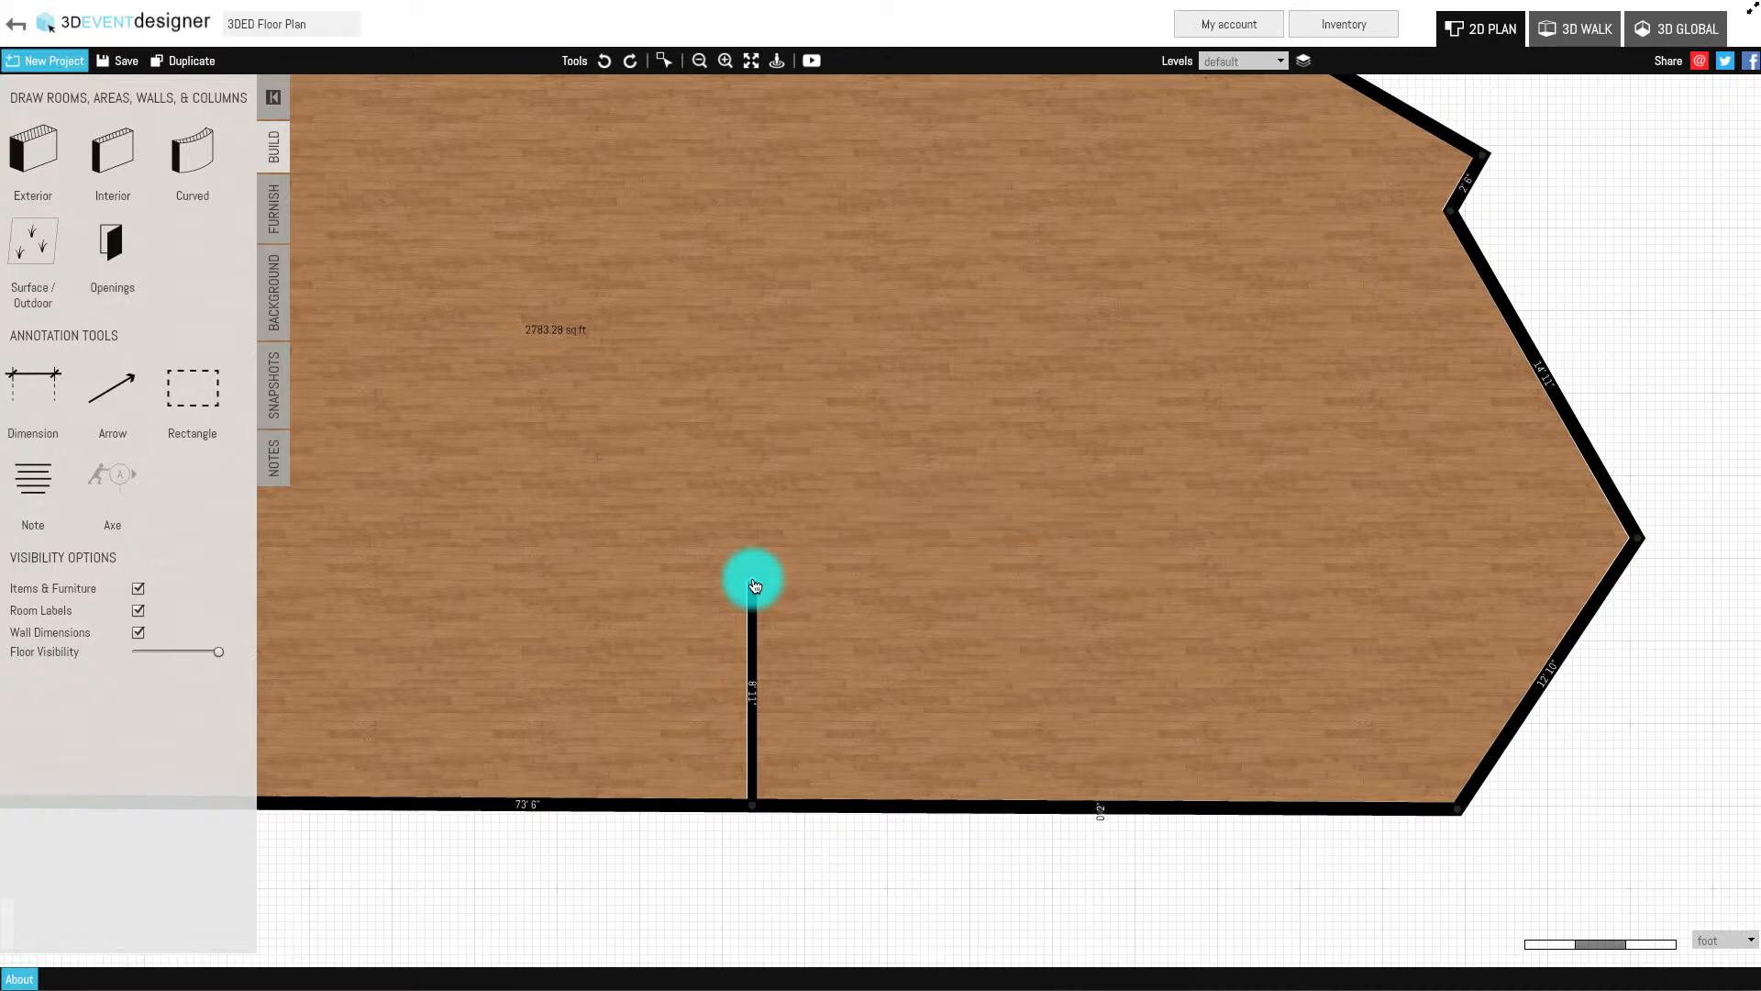
Step: Lower the selected interior wall's height from 9' to 3' 6" and resume the Interior wall tool
{"action": "left_click", "coordinate": [752, 583]}
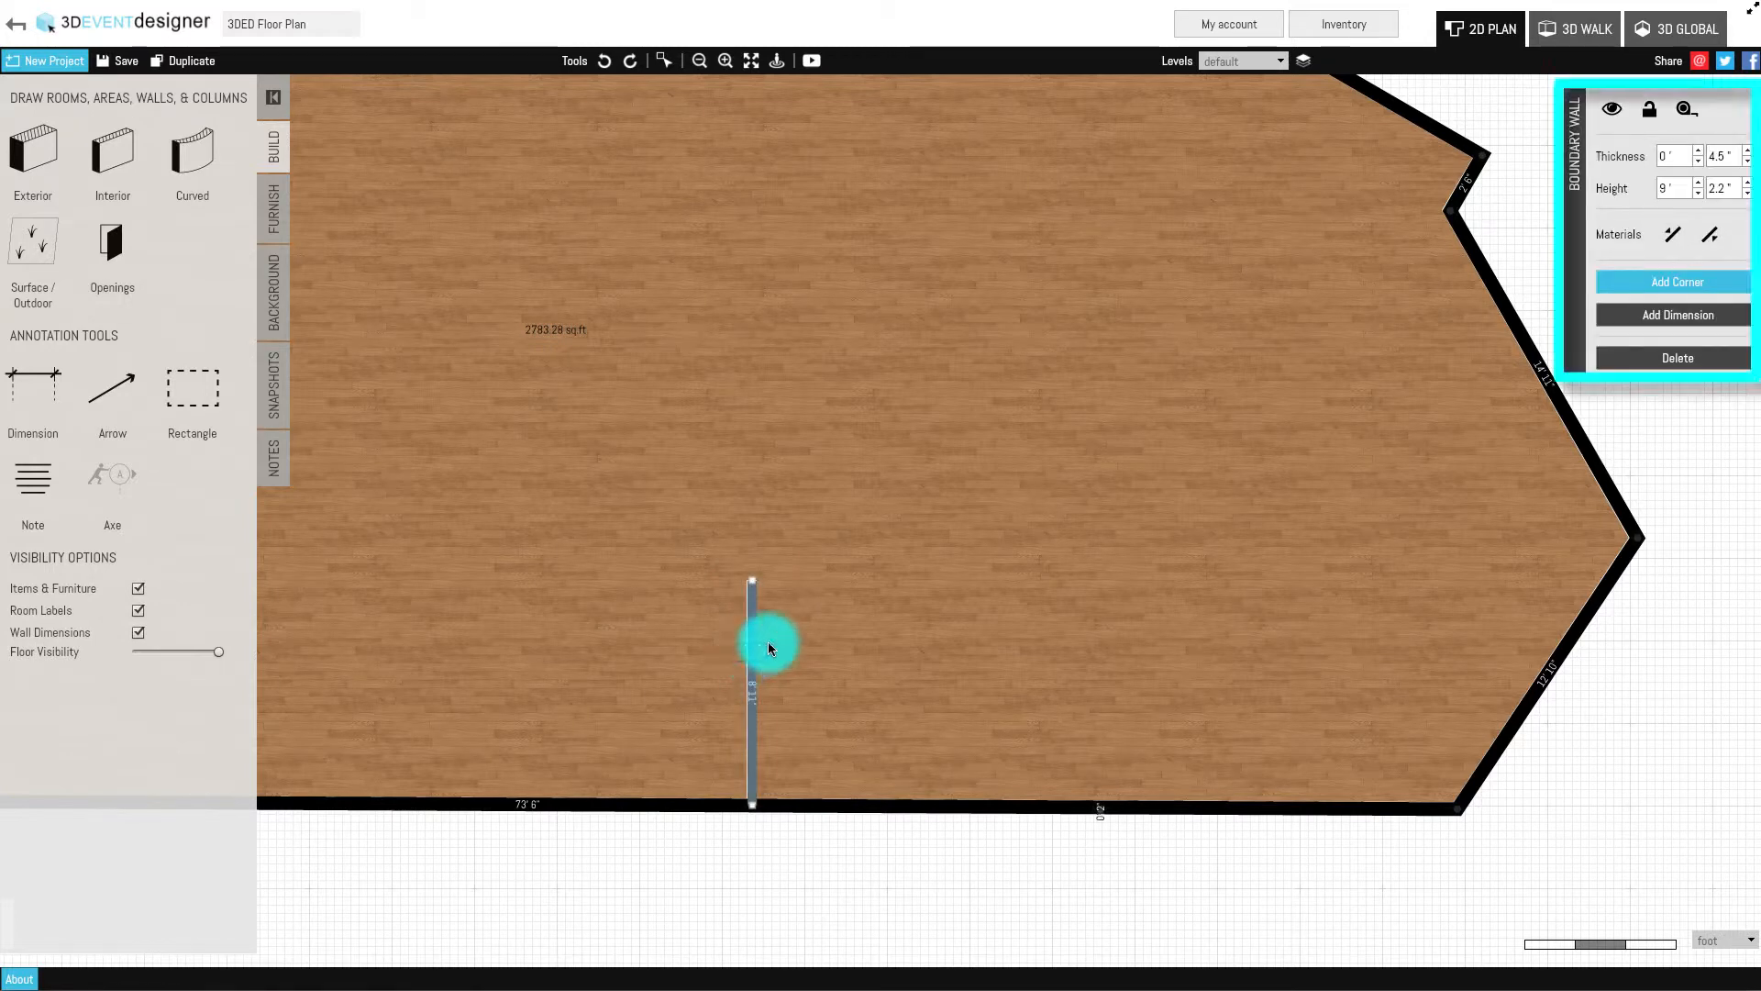
{"action": "left_click", "coordinate": [1674, 188]}
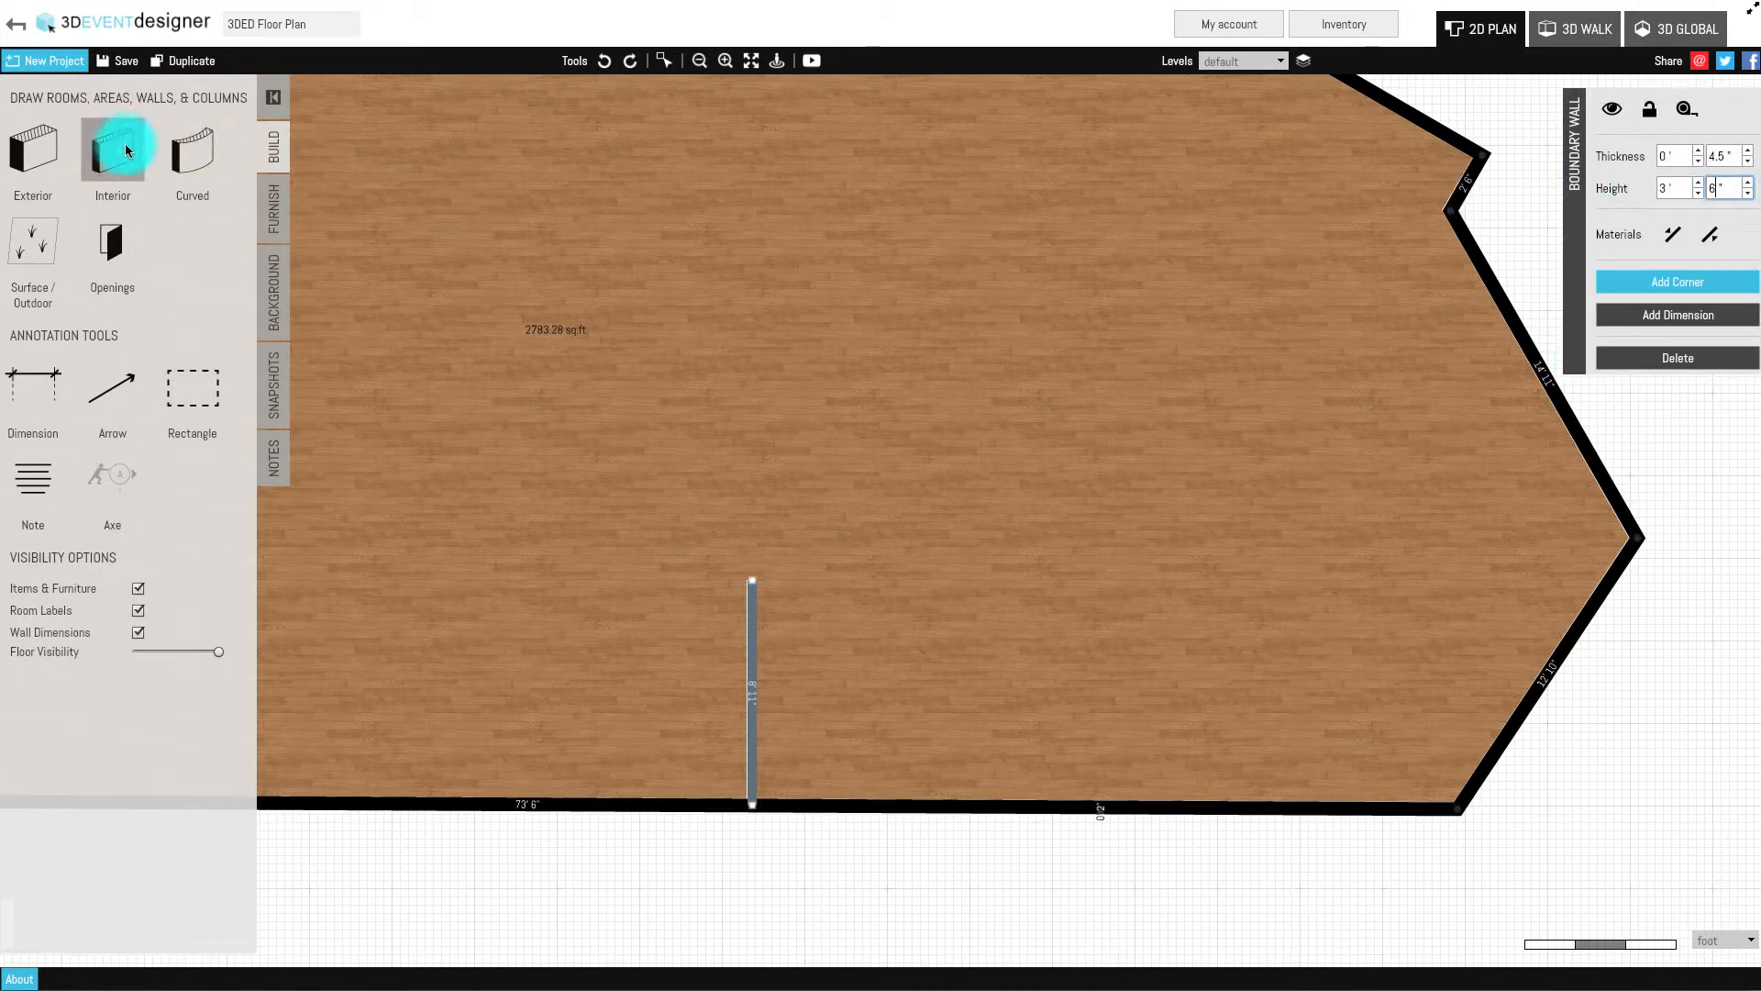
{"action": "left_click", "coordinate": [741, 518]}
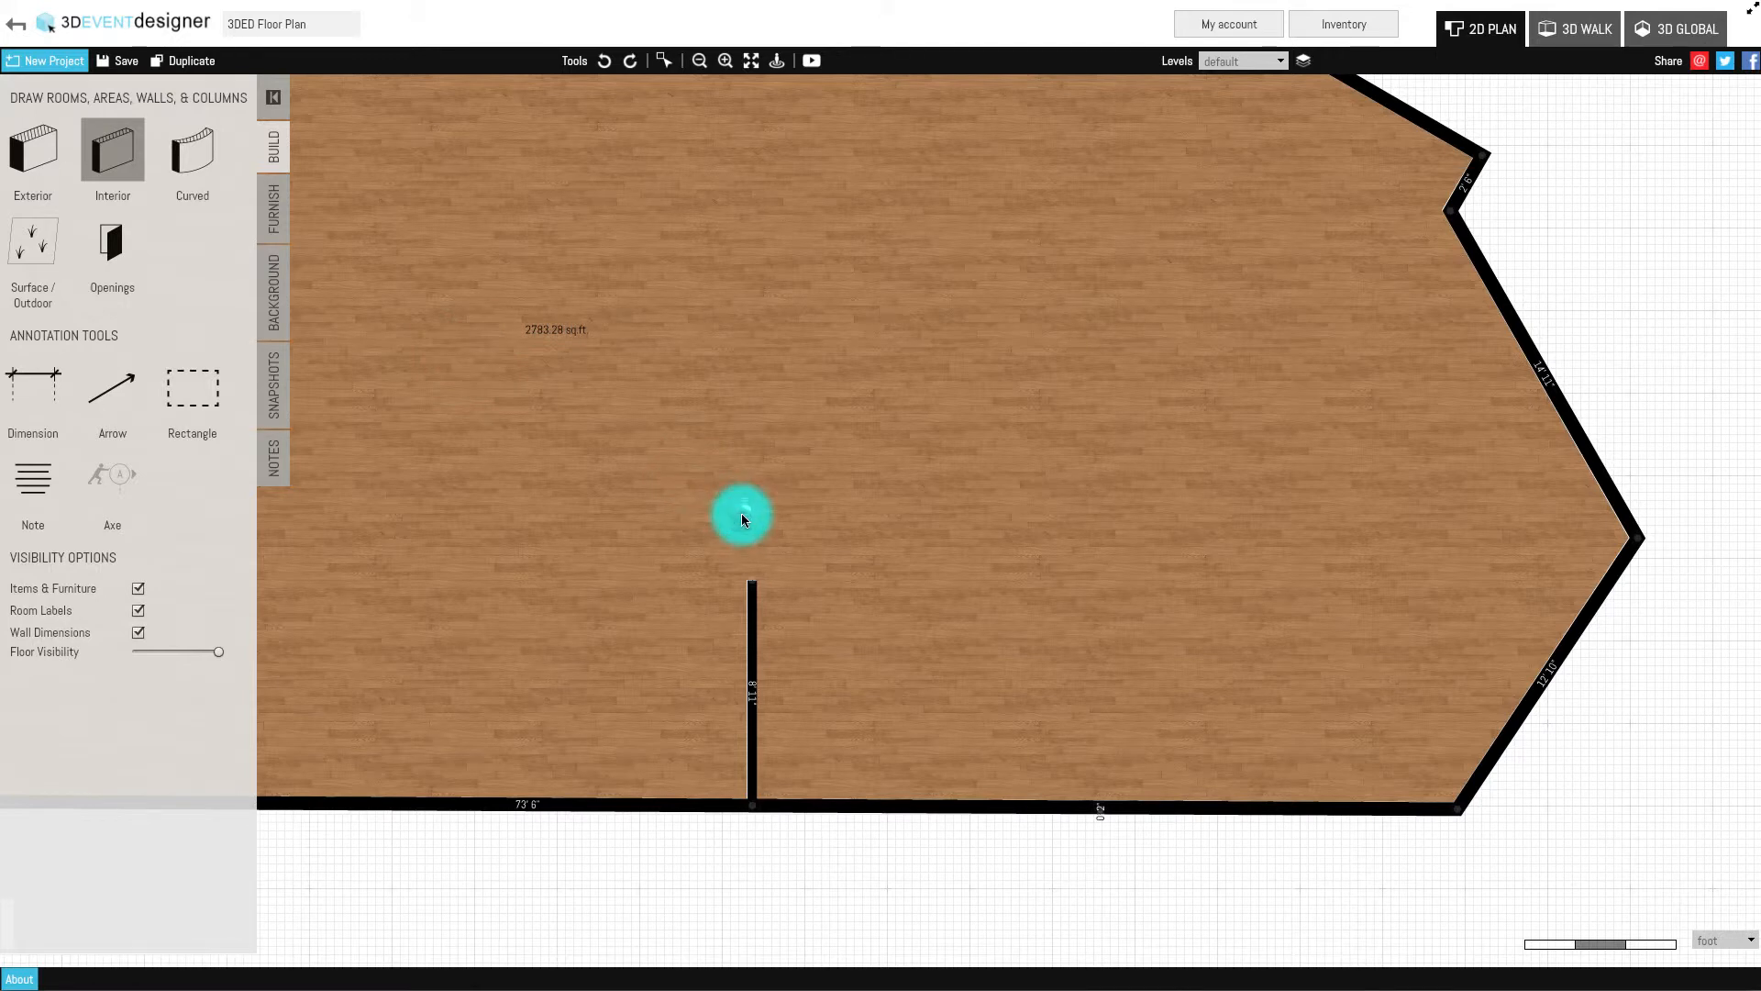